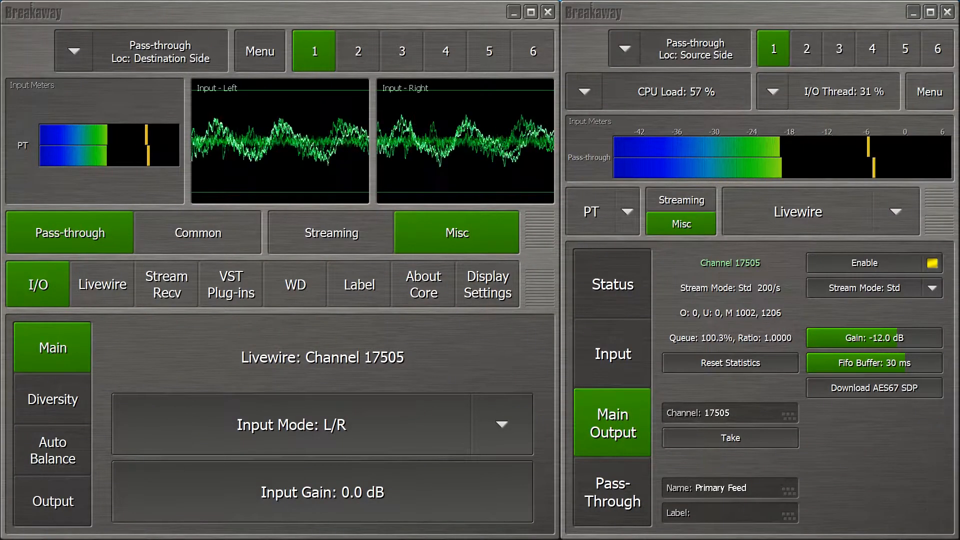
Show the destination's Livewire input status for channel 17505, Primary Feed
click(197, 232)
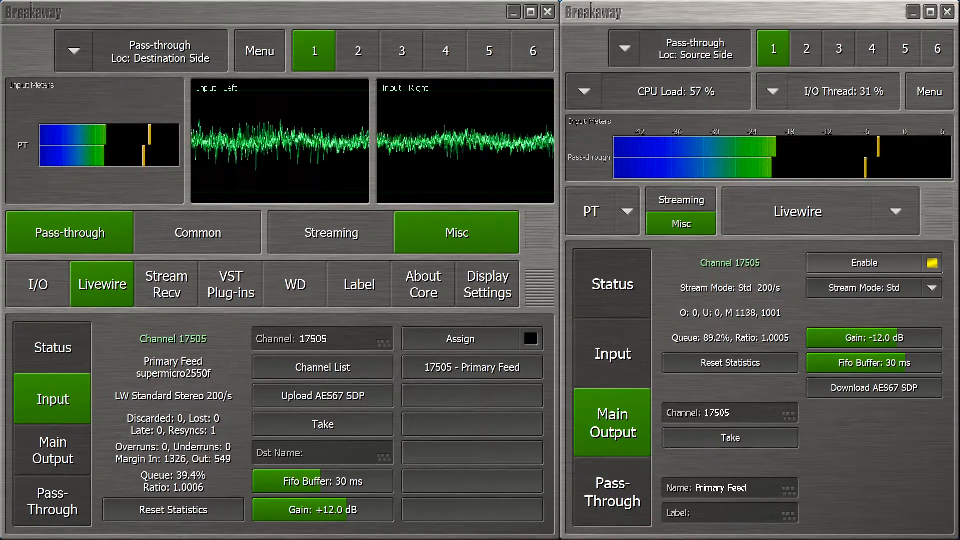
Give the source's HE-AAC 32 kbps Encoder 2 a 7-second burst on connect
click(680, 200)
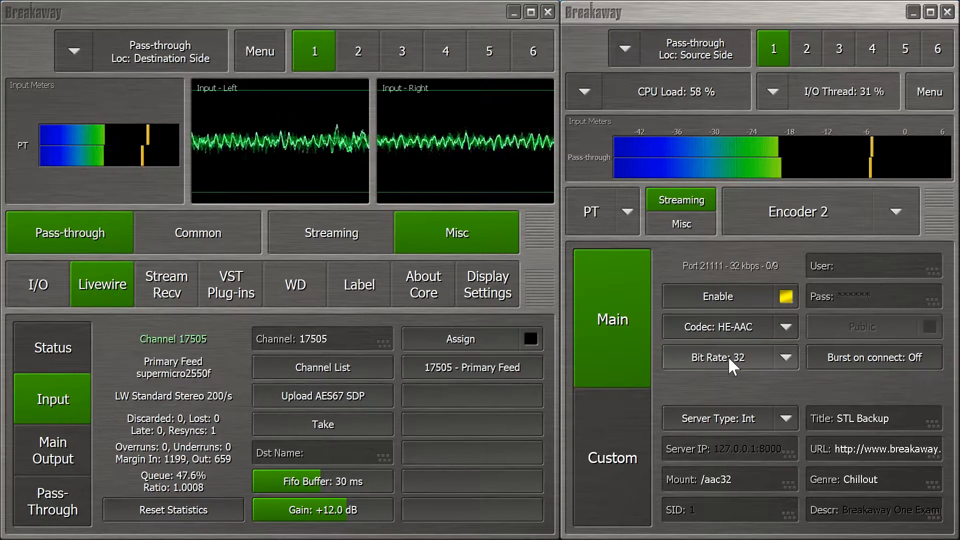
mouse_move(728, 392)
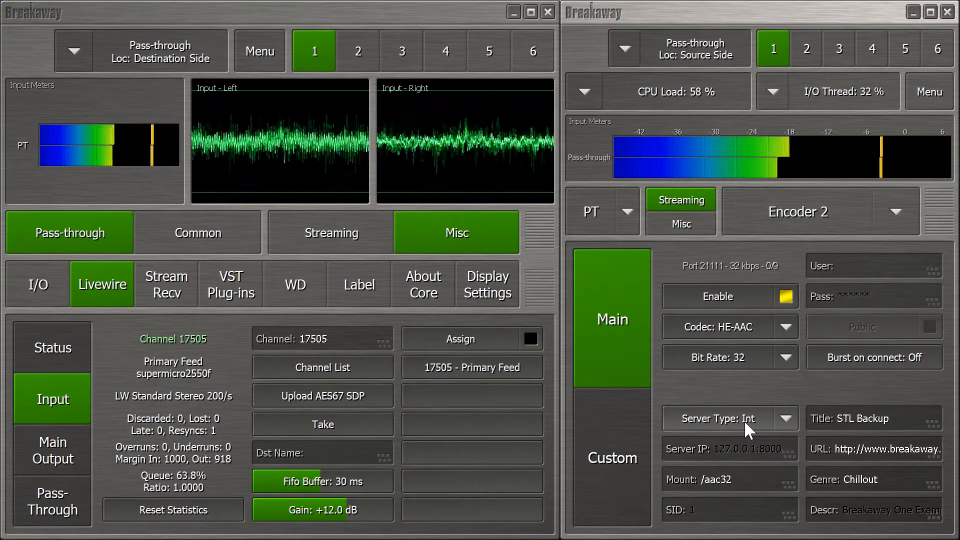
click(873, 357)
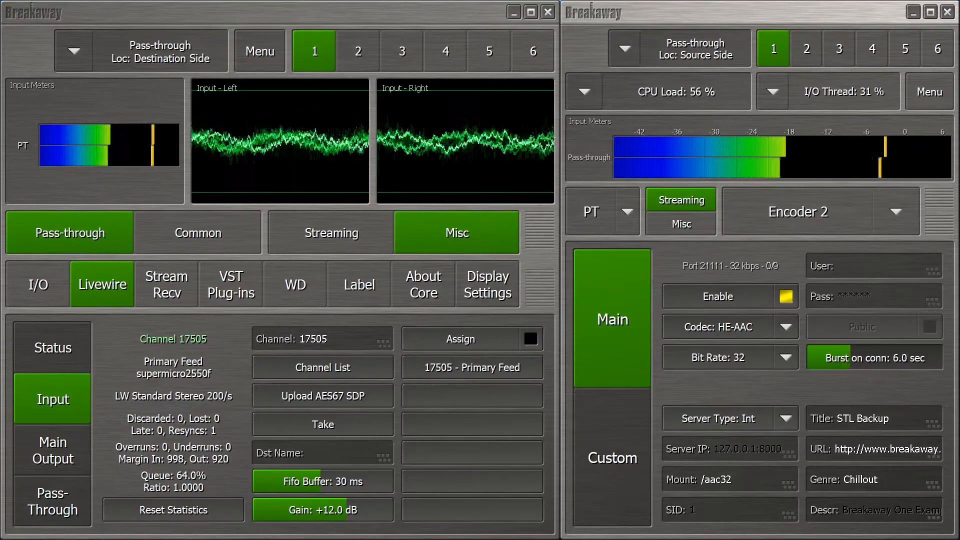
click(874, 358)
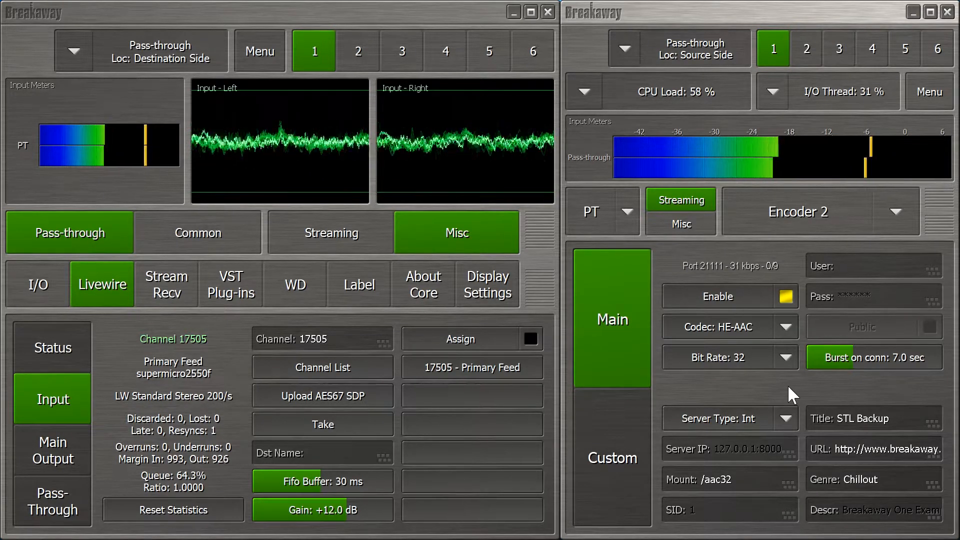
click(165, 283)
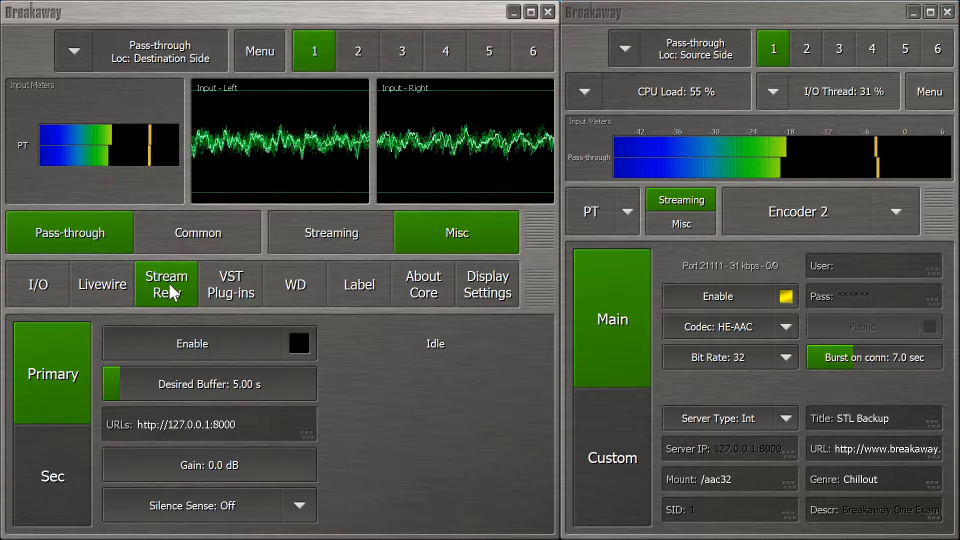
mouse_move(52, 483)
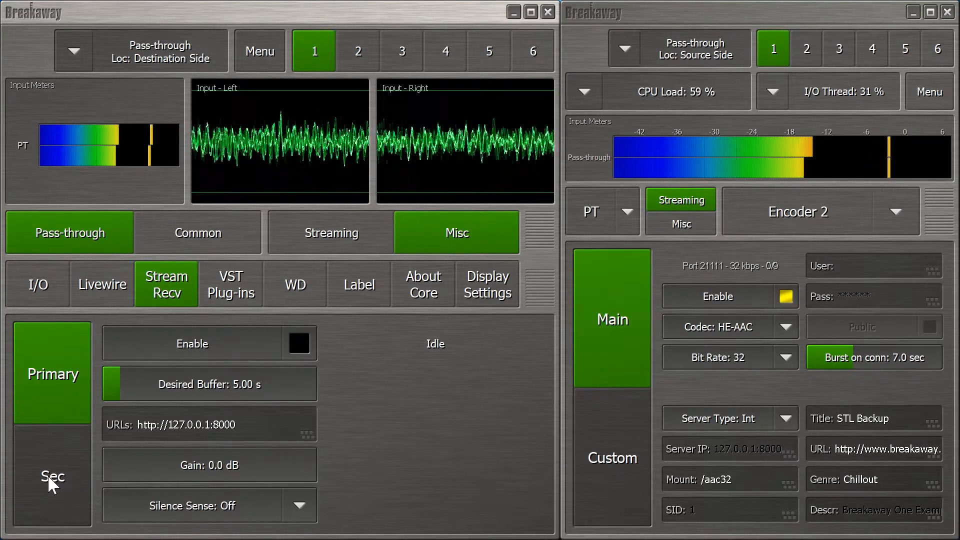
Turn the secondary stream receiver on, playing 32 kbps AAC with an 8-second buffer
click(52, 476)
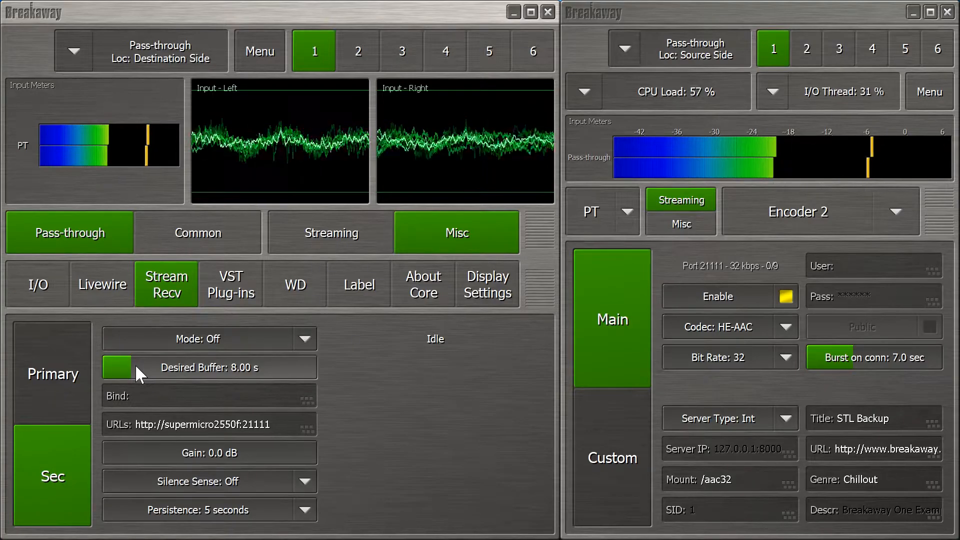
click(303, 338)
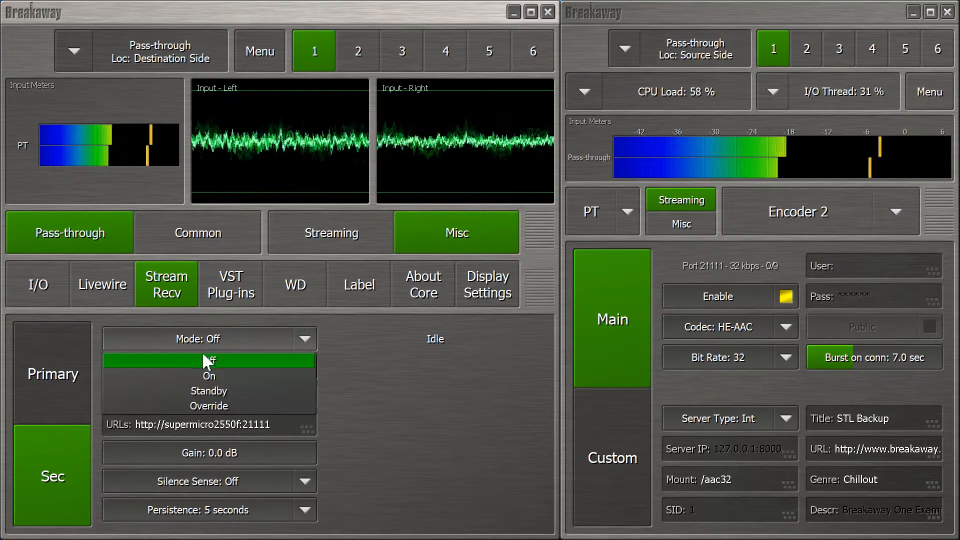
click(208, 360)
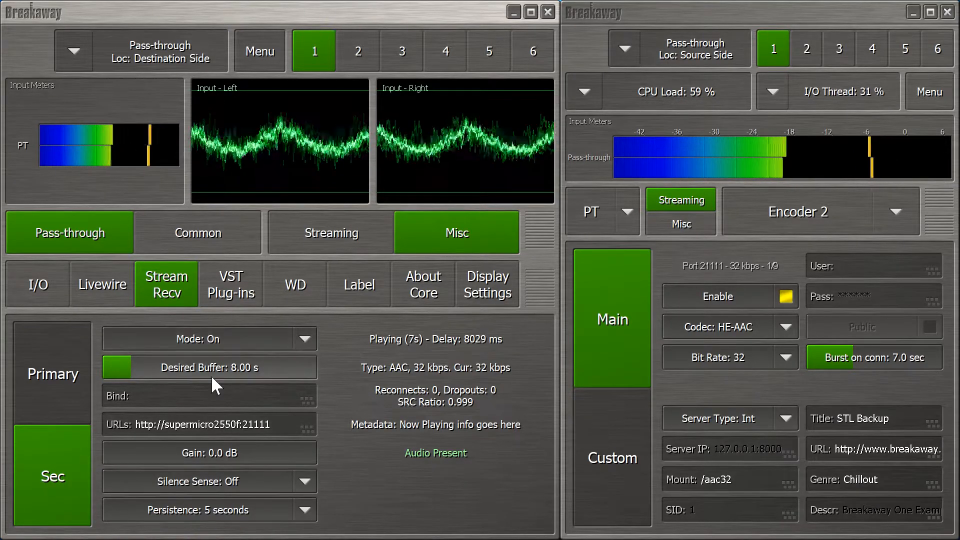
click(488, 284)
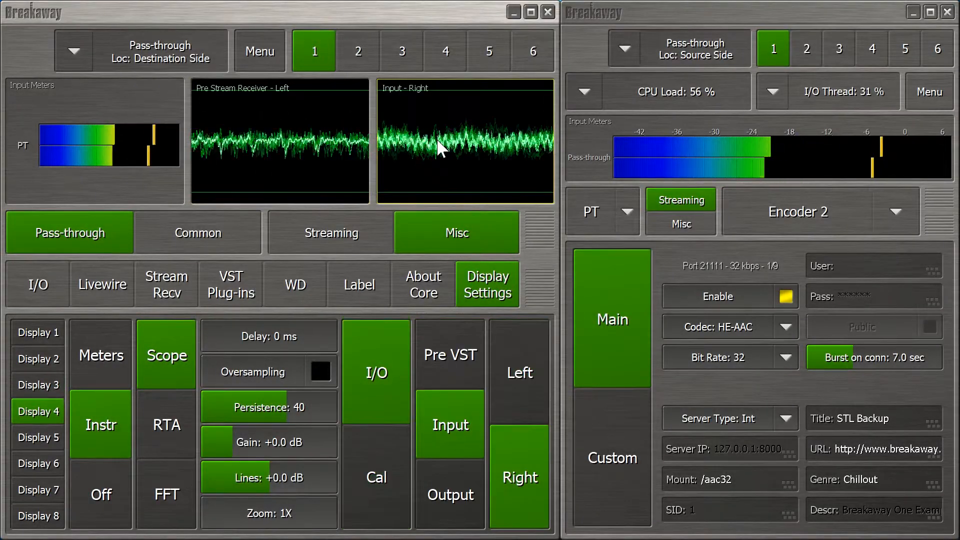
Set the right scope to the left input and return to the destination's main I/O page
click(518, 372)
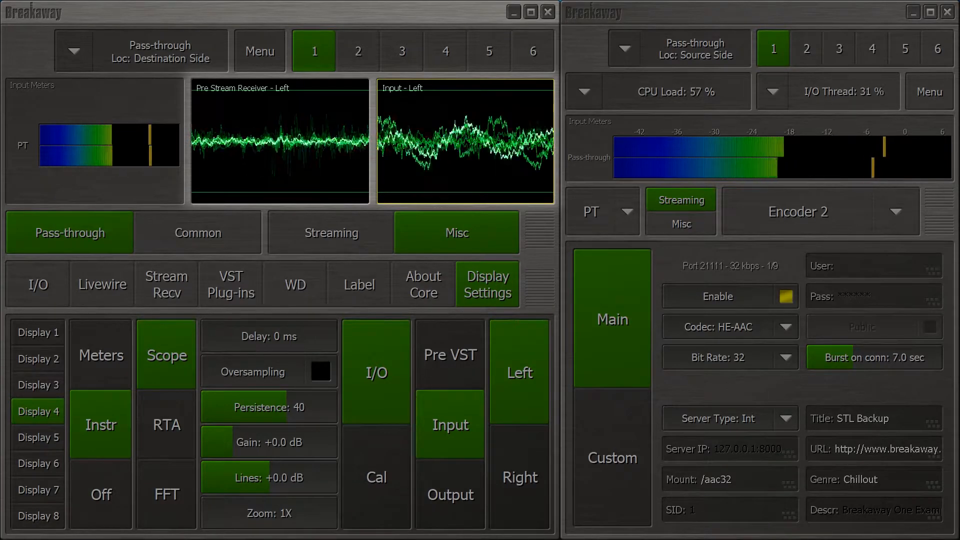
mouse_move(410, 334)
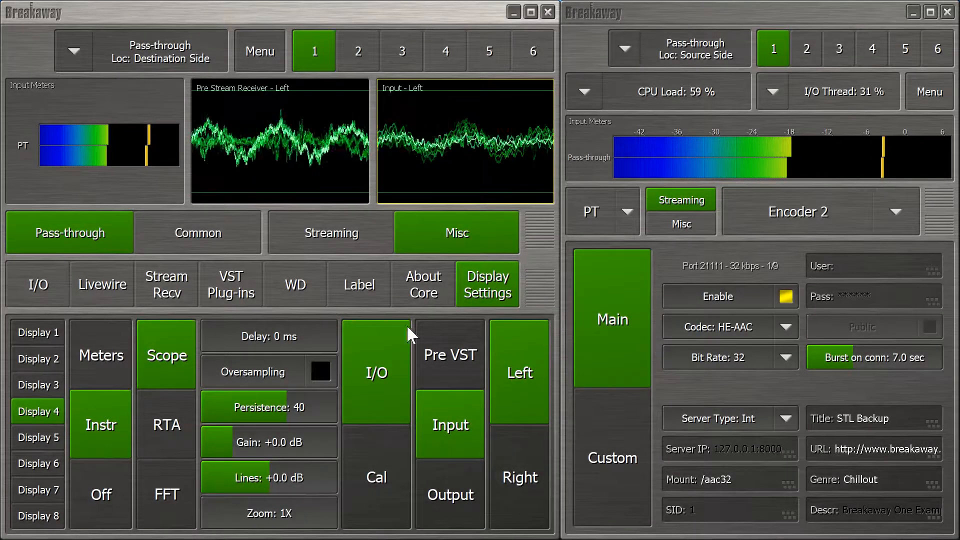
click(197, 233)
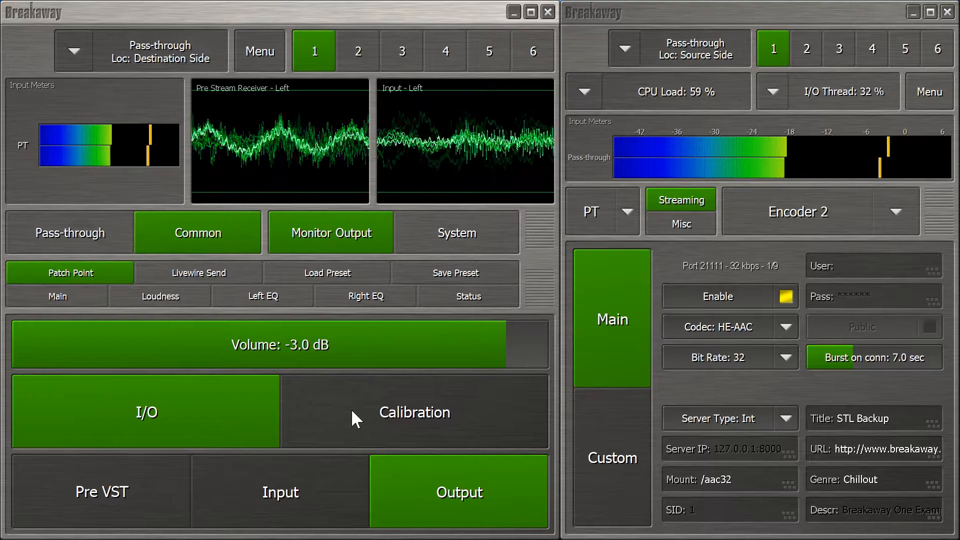
click(414, 412)
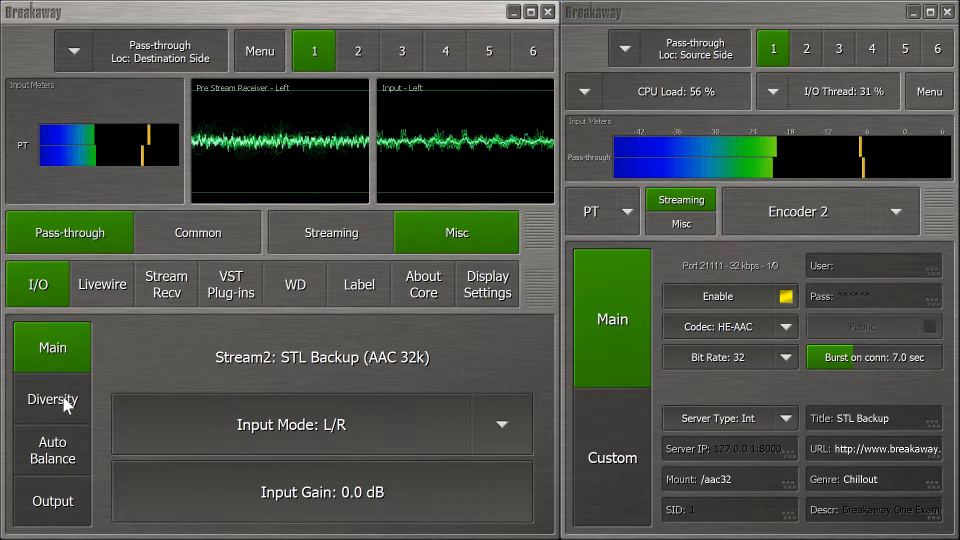
click(52, 398)
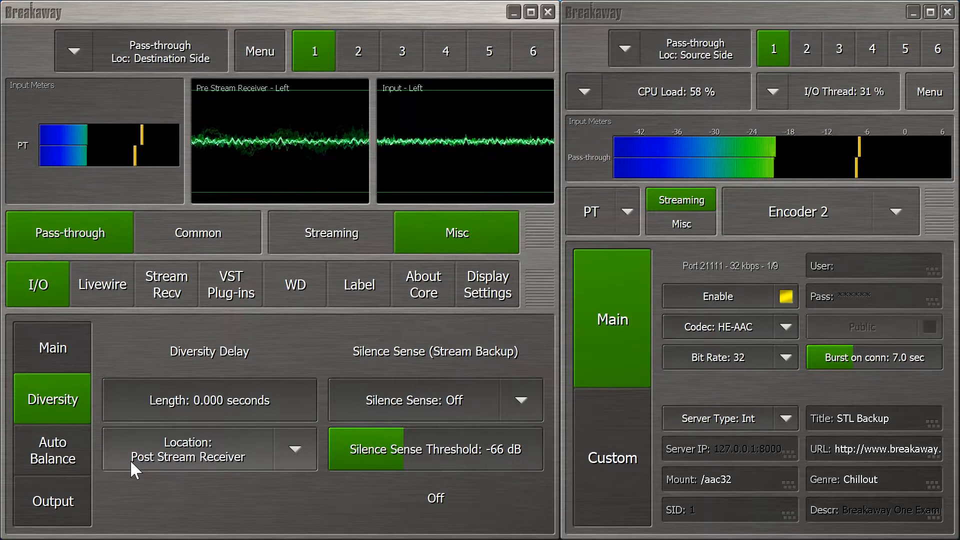
Place the 8.745-second diversity delay before the stream receiver and monitor I/O Output
click(294, 449)
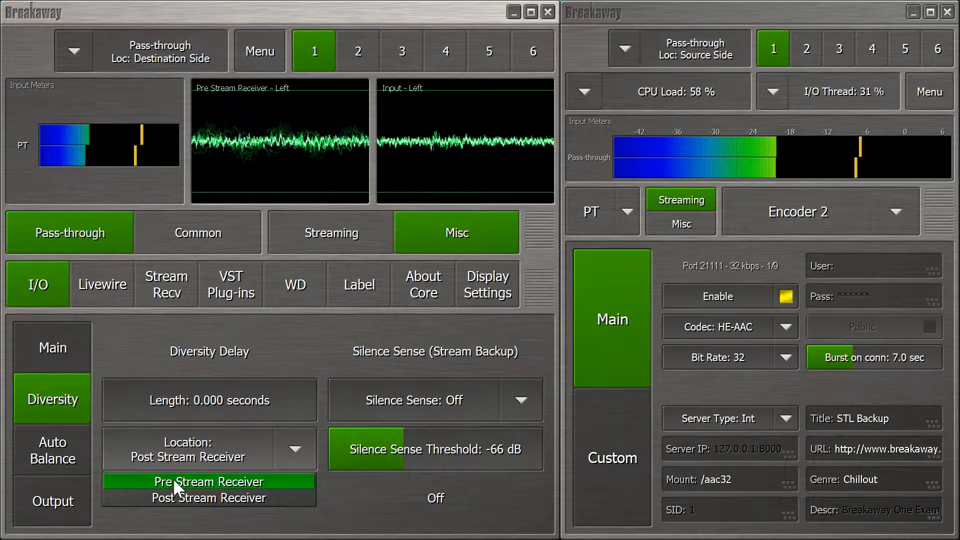
click(209, 482)
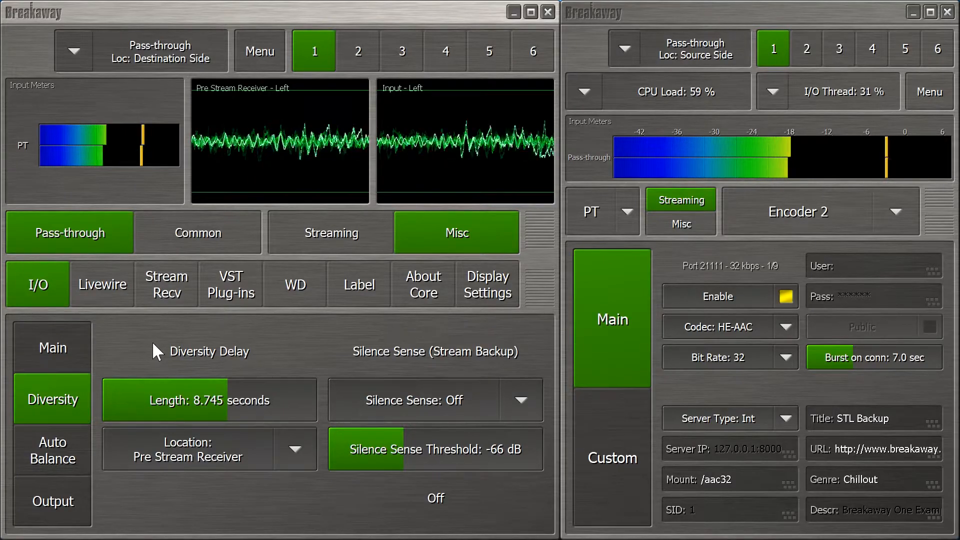
click(197, 232)
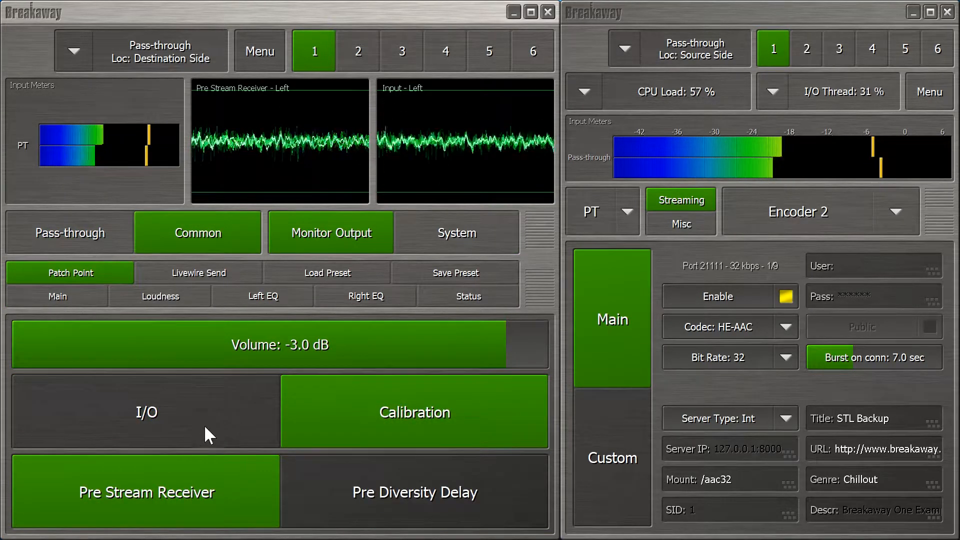
click(146, 411)
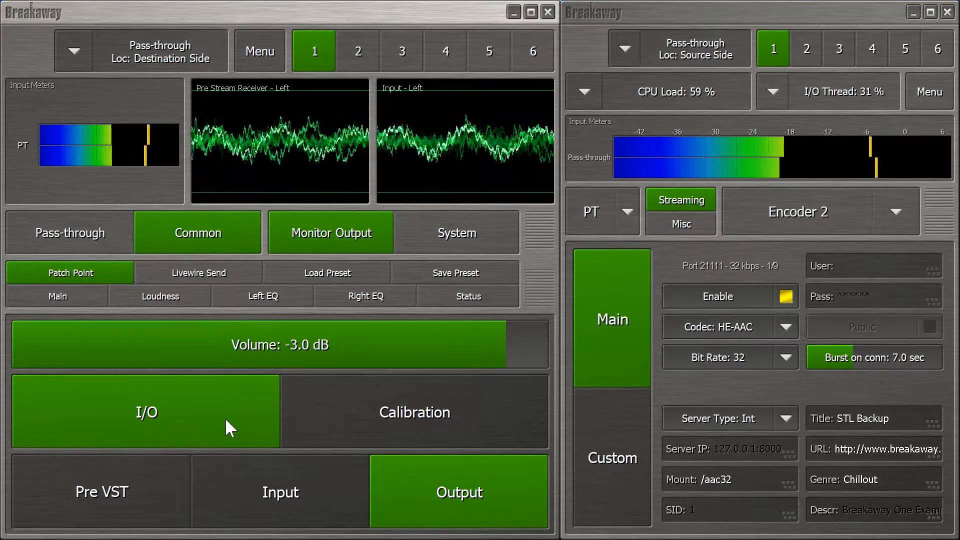
mouse_move(161, 304)
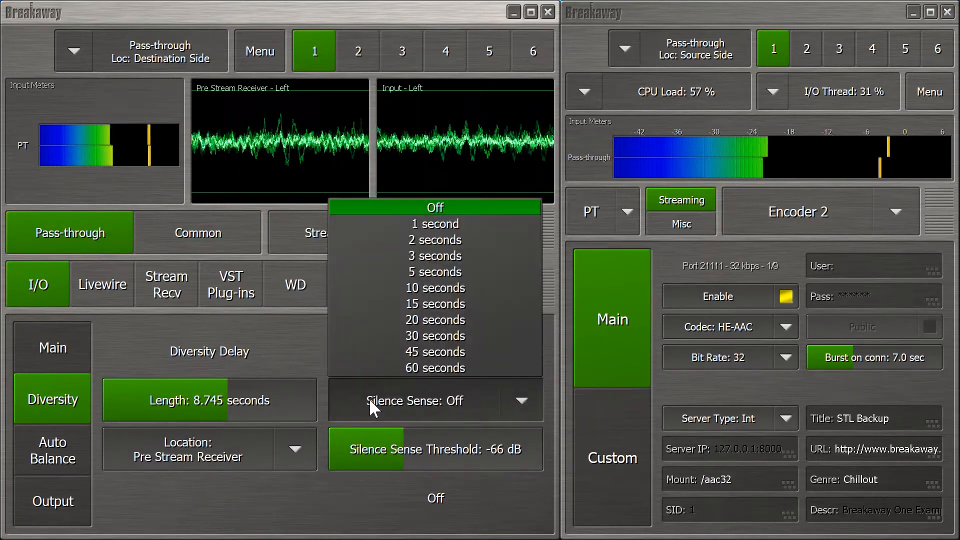
mouse_move(434, 256)
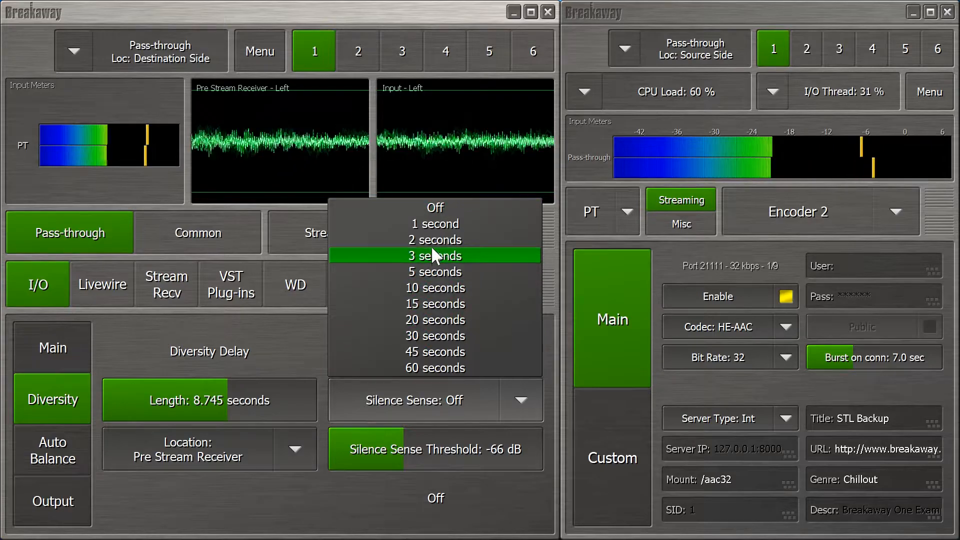
Set silence sense to 2 seconds so the stream backup takes over
click(434, 240)
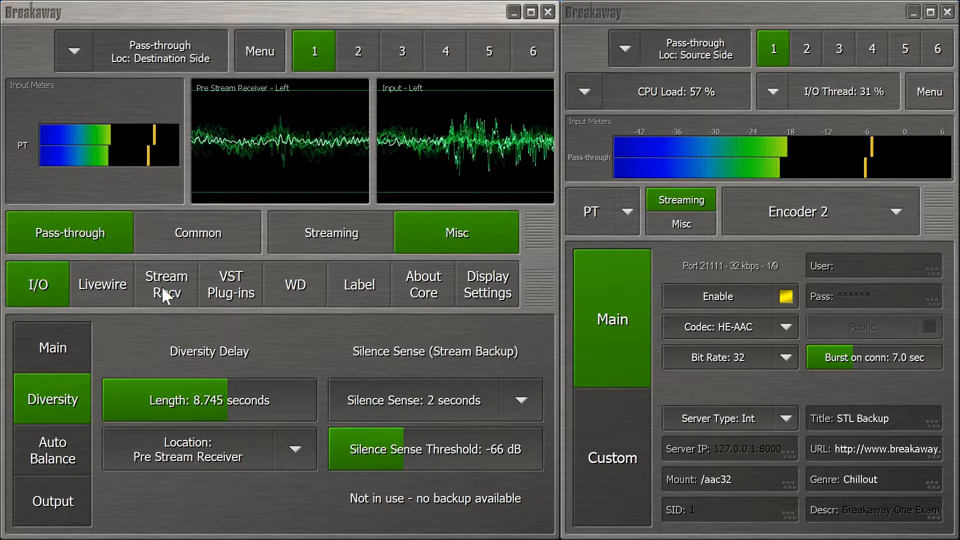
Set the secondary stream receiver's persistence to 10 seconds, leaving it in standby
click(166, 284)
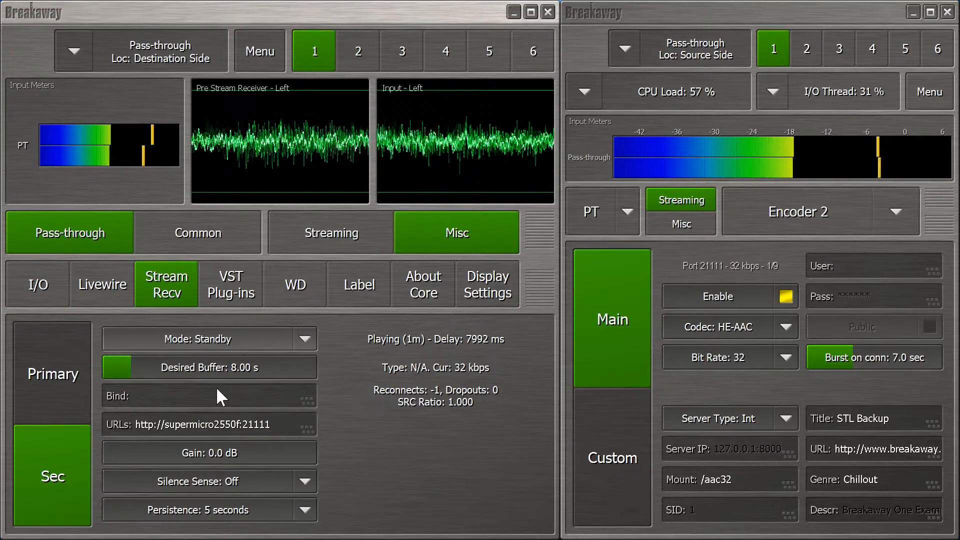
click(305, 510)
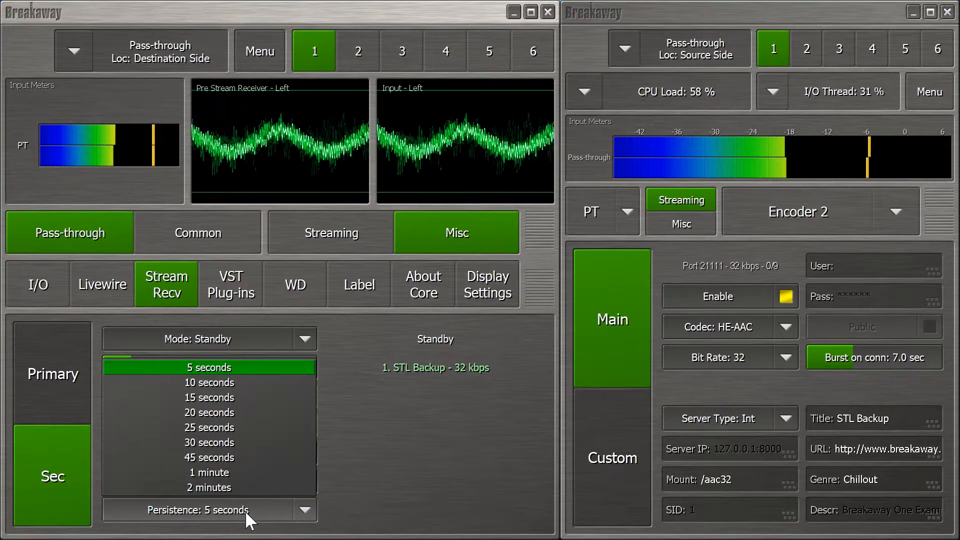
mouse_move(208, 382)
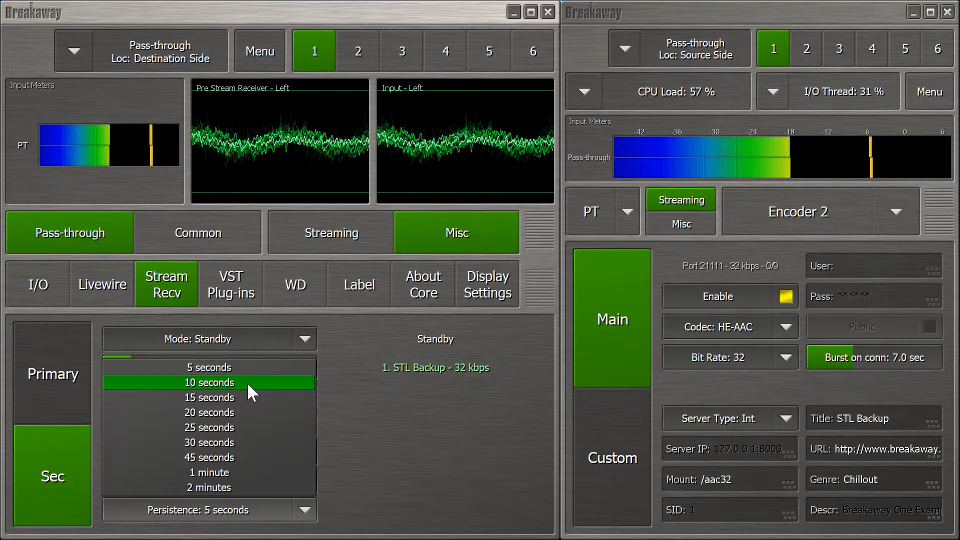
click(209, 382)
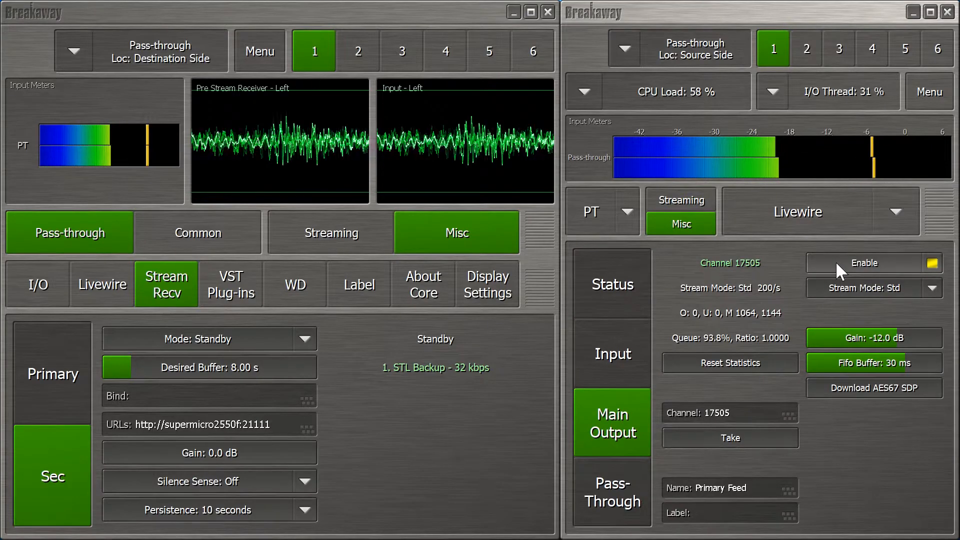
Toggle the source's Livewire main output off and on to test failover to the backup stream
click(931, 263)
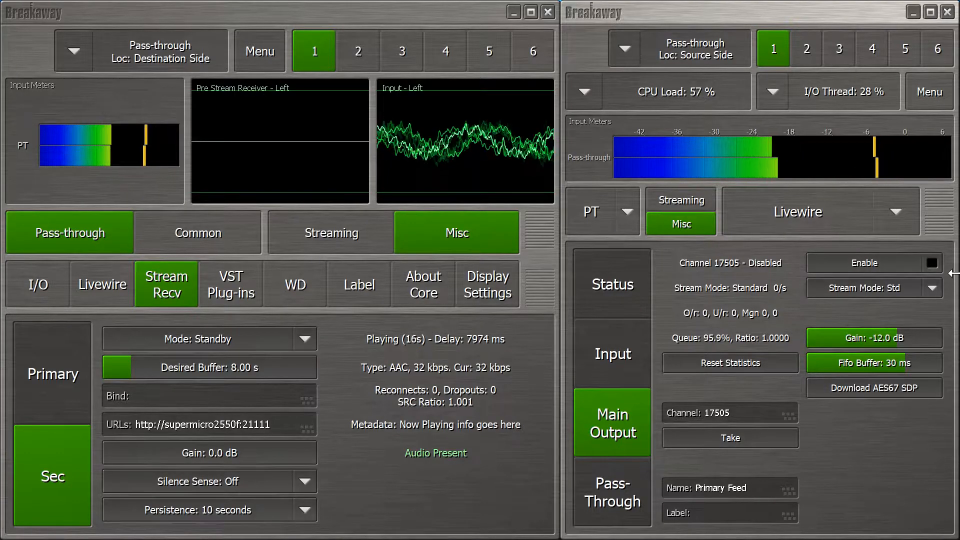
click(931, 263)
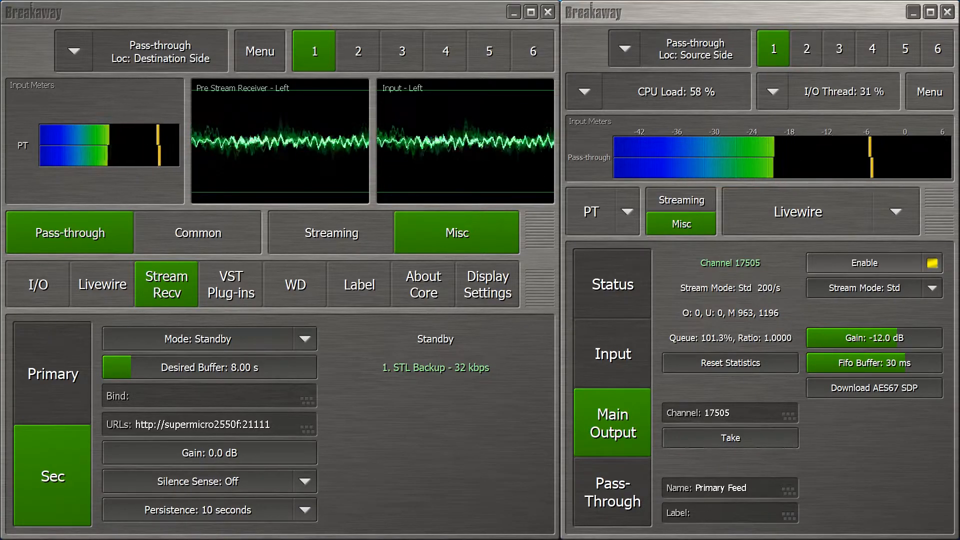
click(931, 263)
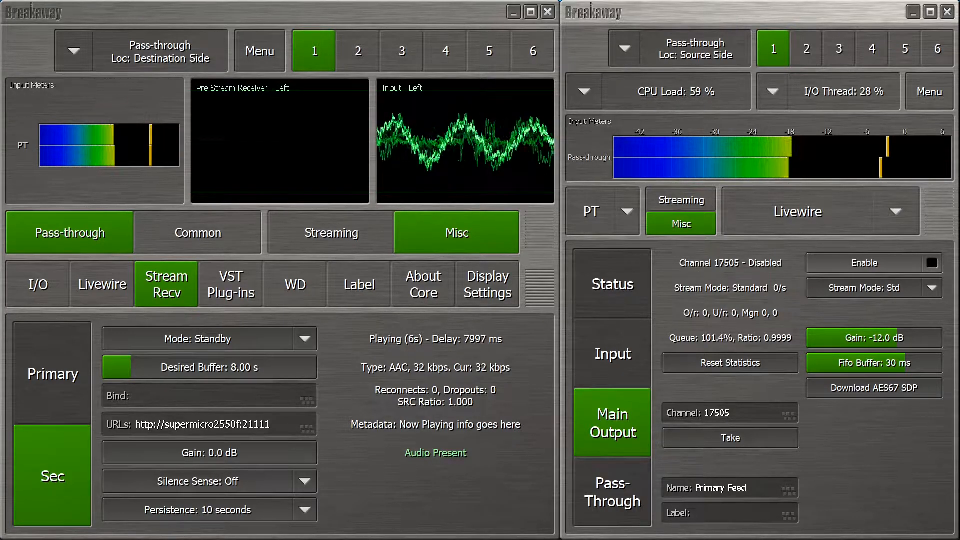
mouse_move(906, 273)
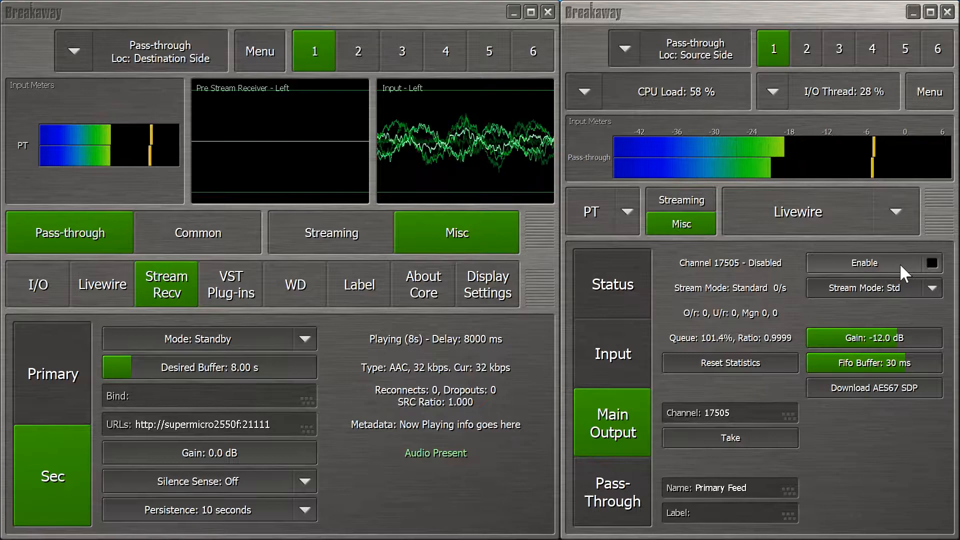
click(931, 263)
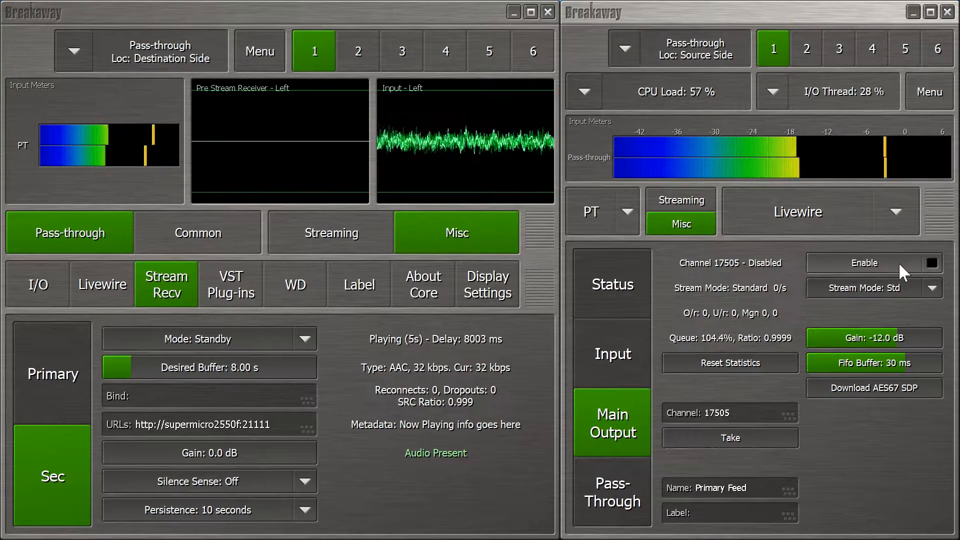
click(929, 262)
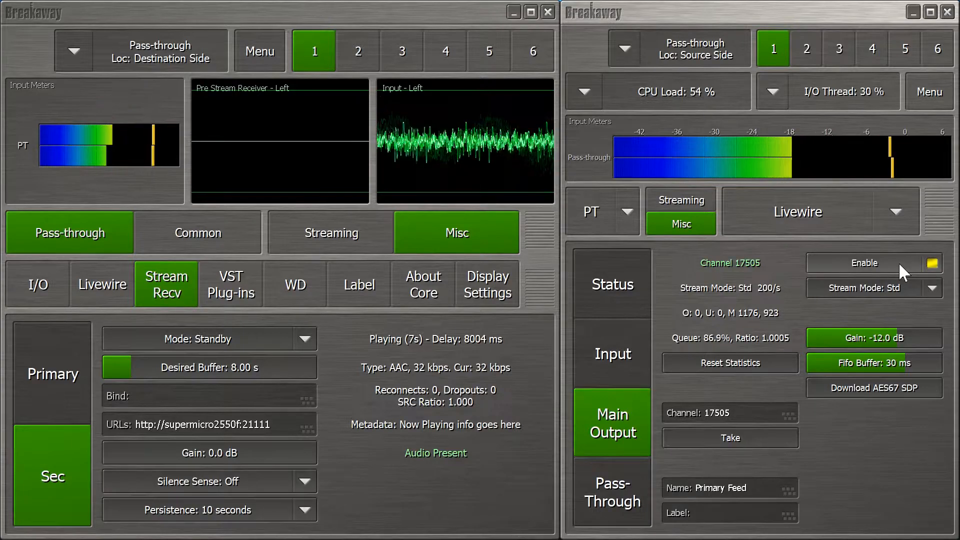